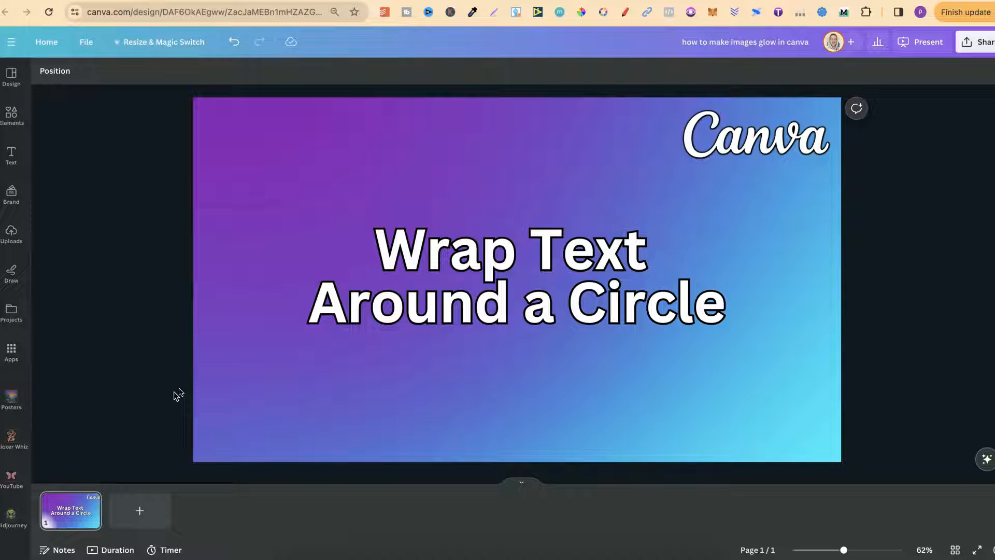
Step: Move the 'Wrap Text Around a Circle' title up toward the top-left of the design
left_click(574, 317)
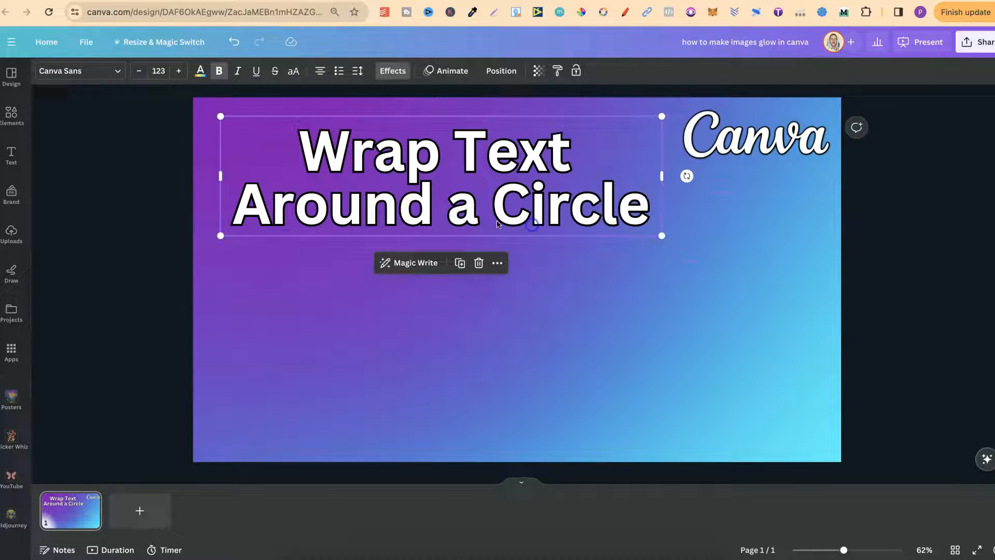
Step: Add a light blue circle shape below the title in the empty gradient area
left_click(11, 116)
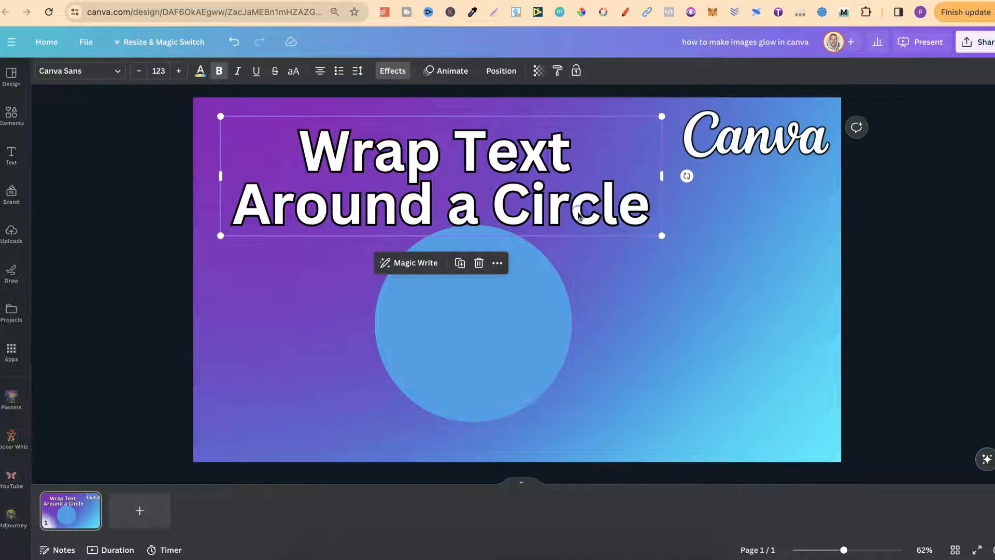
Step: Apply the Curve text effect to the title so it arcs around the circle
left_click(392, 70)
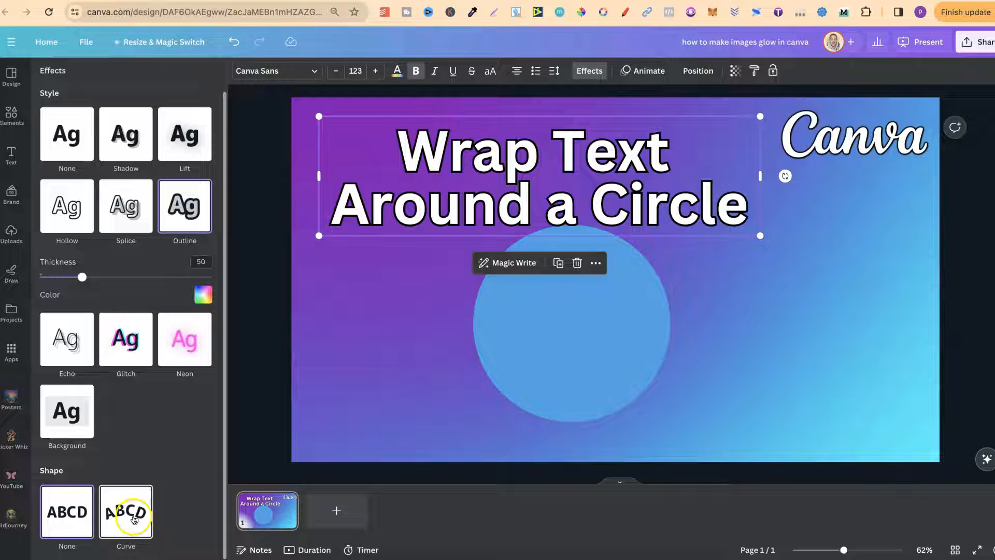
left_click(126, 512)
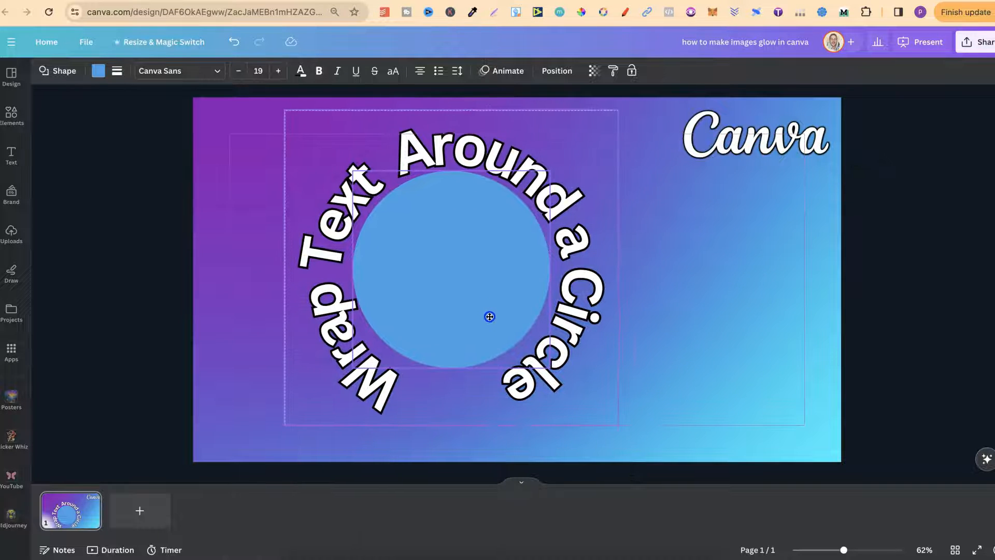
left_click(489, 316)
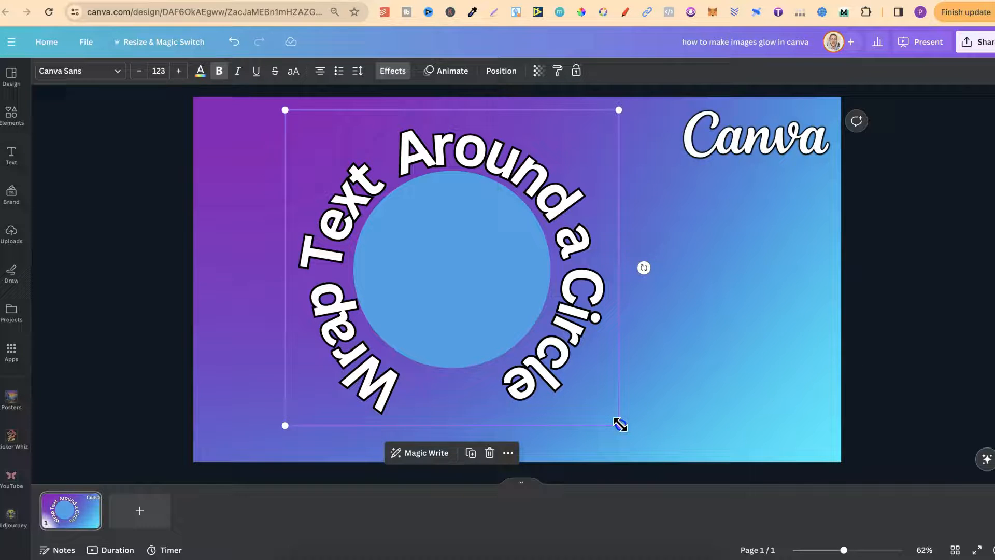
left_click_drag(619, 424, 451, 283)
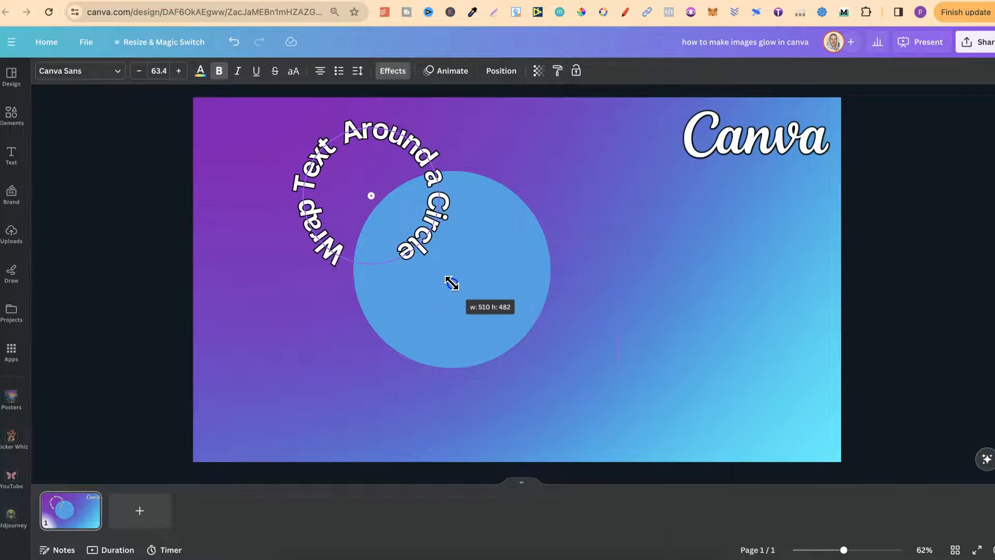
left_click_drag(450, 282, 619, 412)
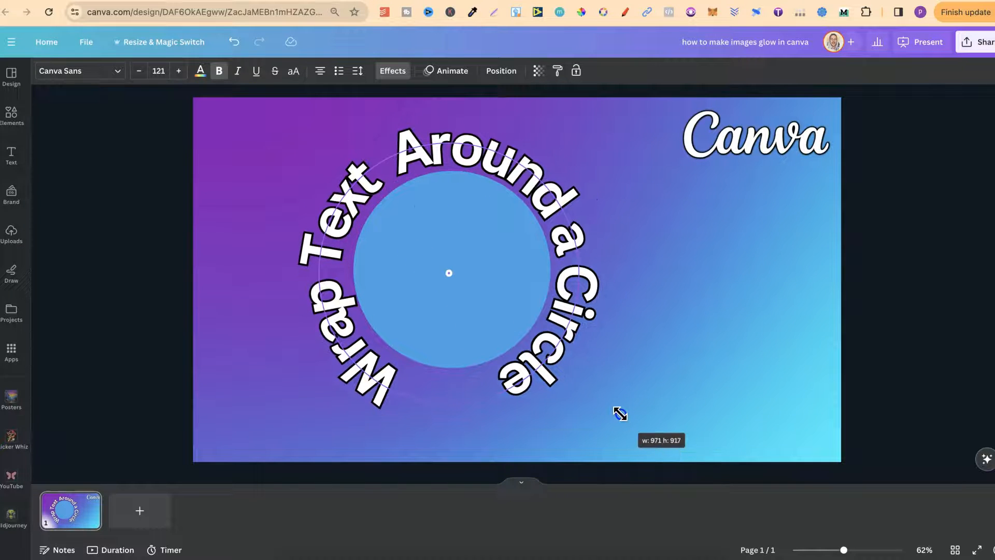
left_click_drag(619, 412, 619, 425)
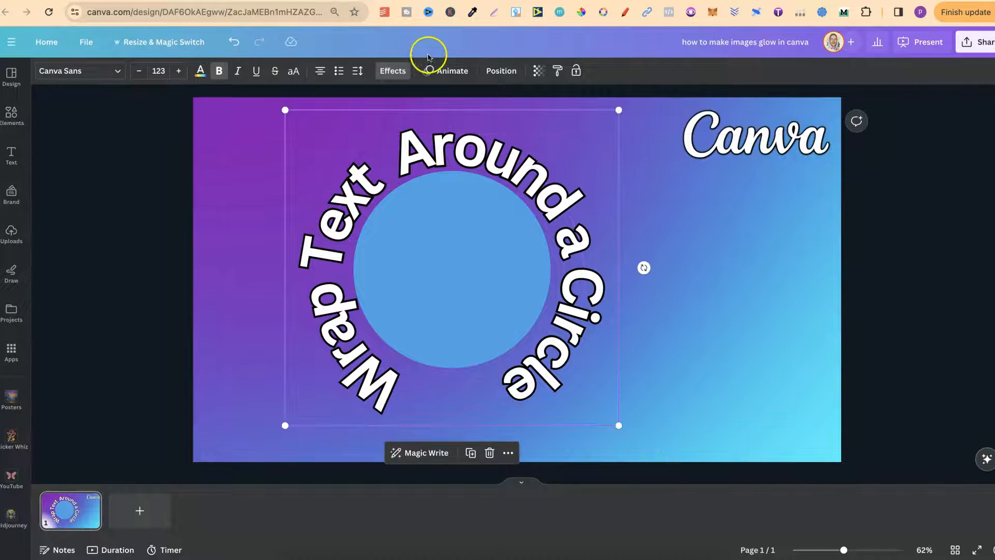
Step: Adjust the title's Curve slider back and forth, ending around 86 for a tight ring
left_click(392, 71)
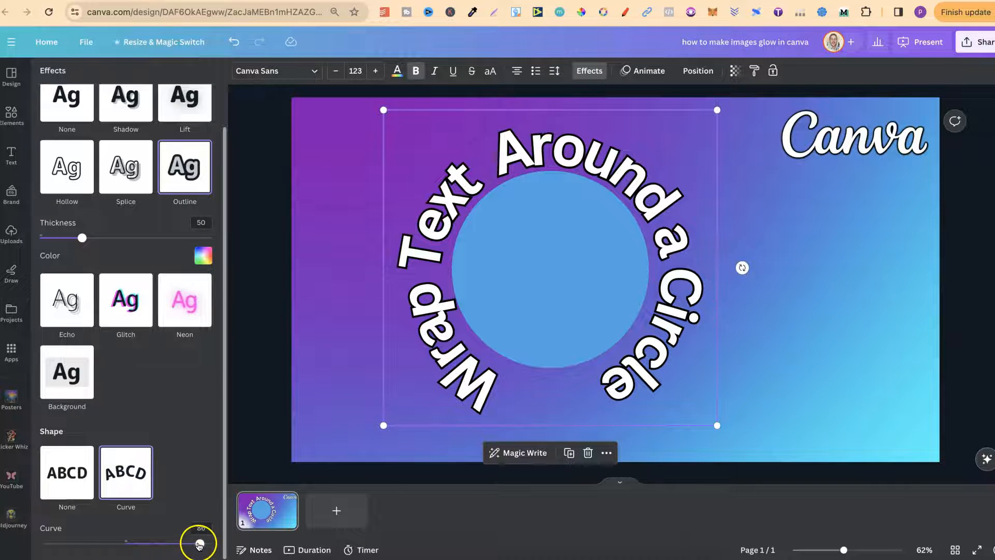
left_click_drag(199, 542, 148, 542)
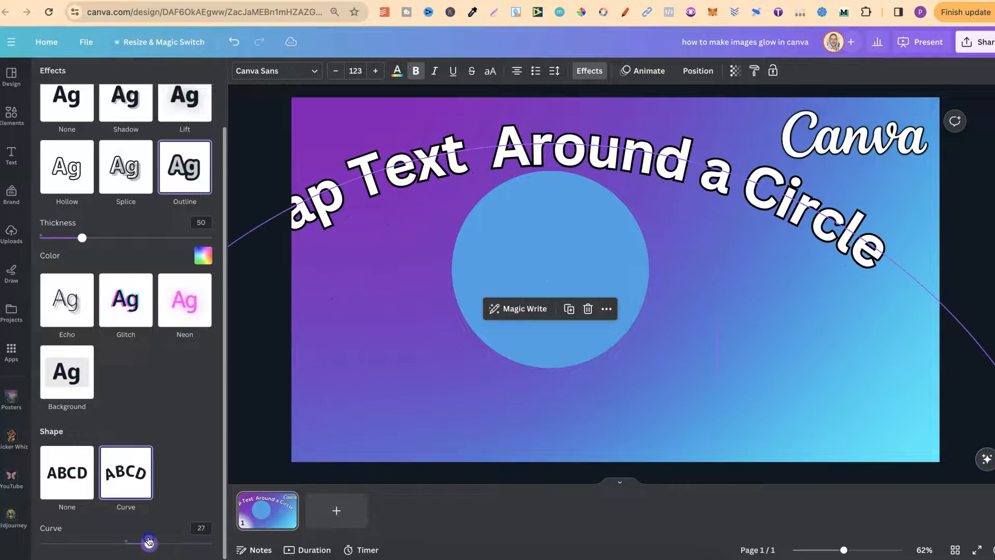
left_click_drag(148, 542, 181, 543)
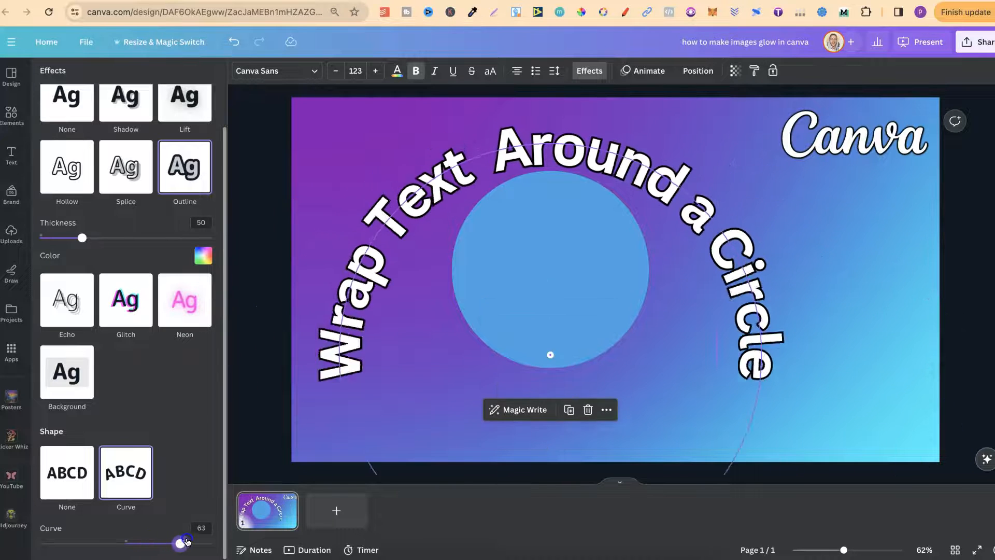
left_click_drag(181, 540, 148, 541)
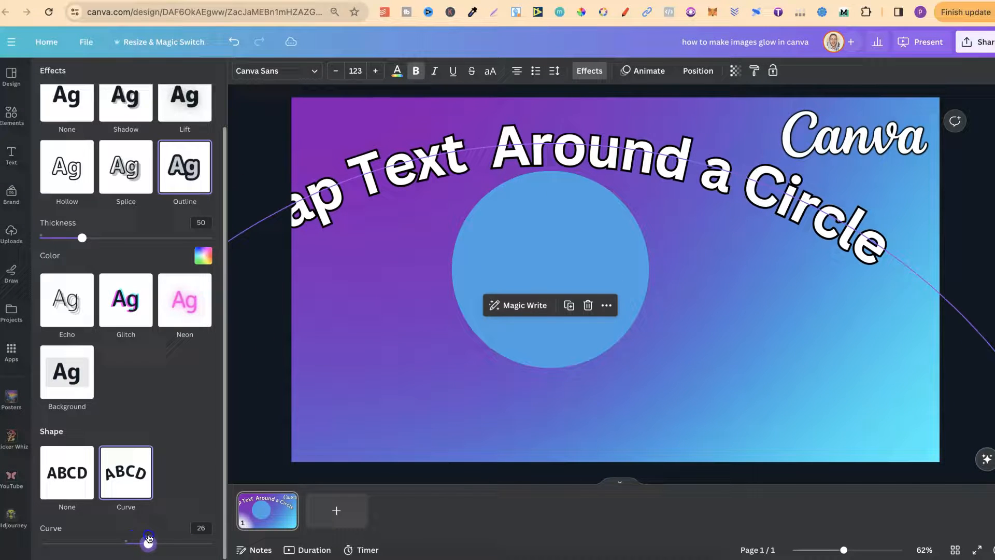
left_click_drag(148, 540, 196, 541)
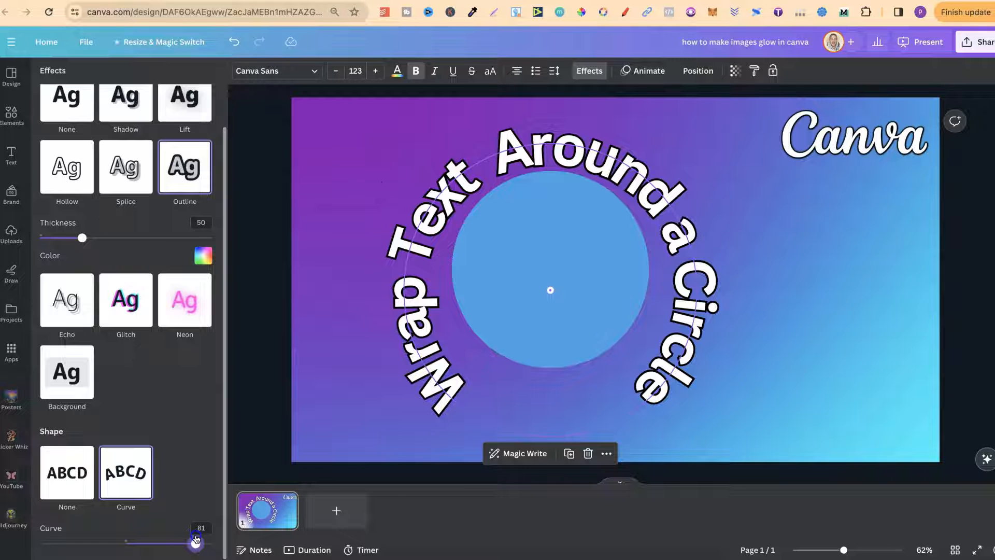
left_click_drag(195, 543, 200, 543)
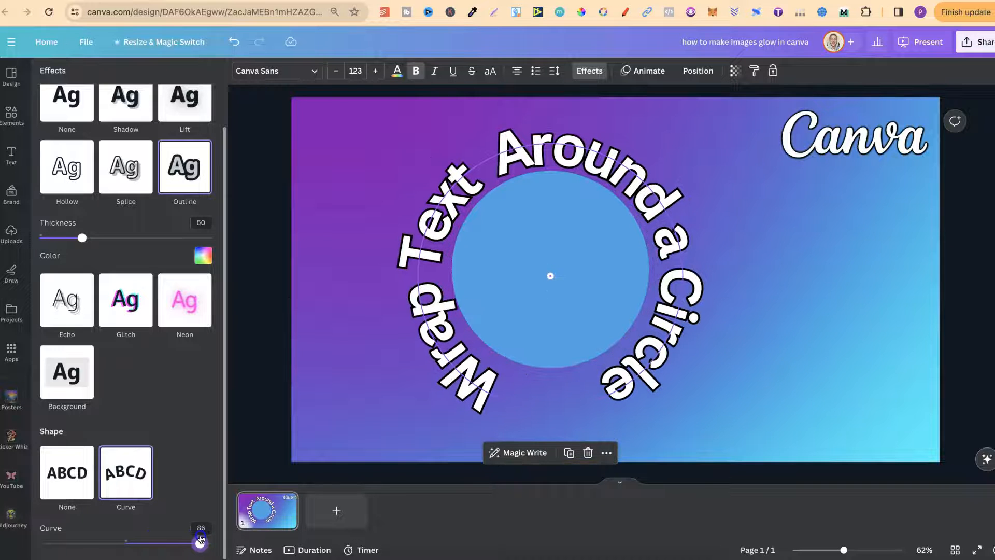